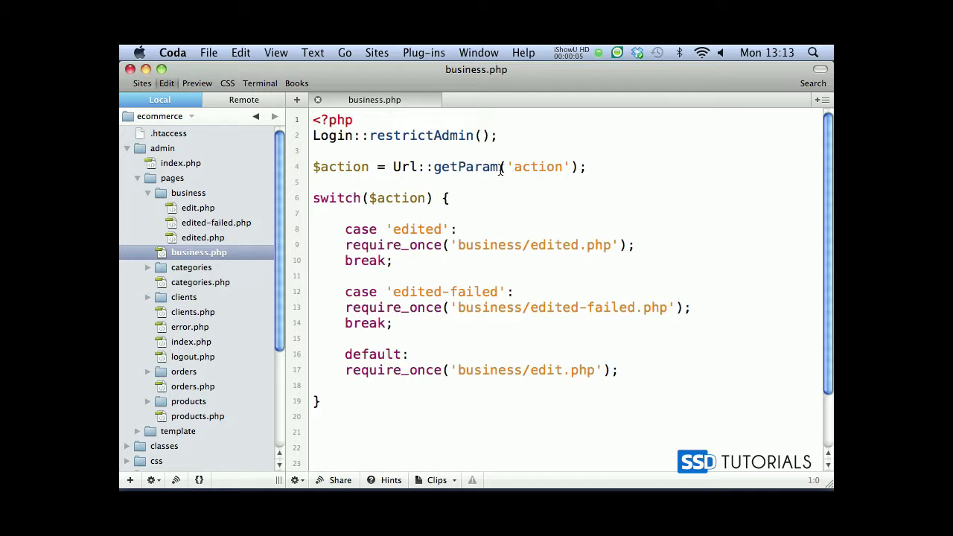
Step: Replace Url::getParam in business.php with $this->objUrl->getParam for the action parameter
double_click(447, 167)
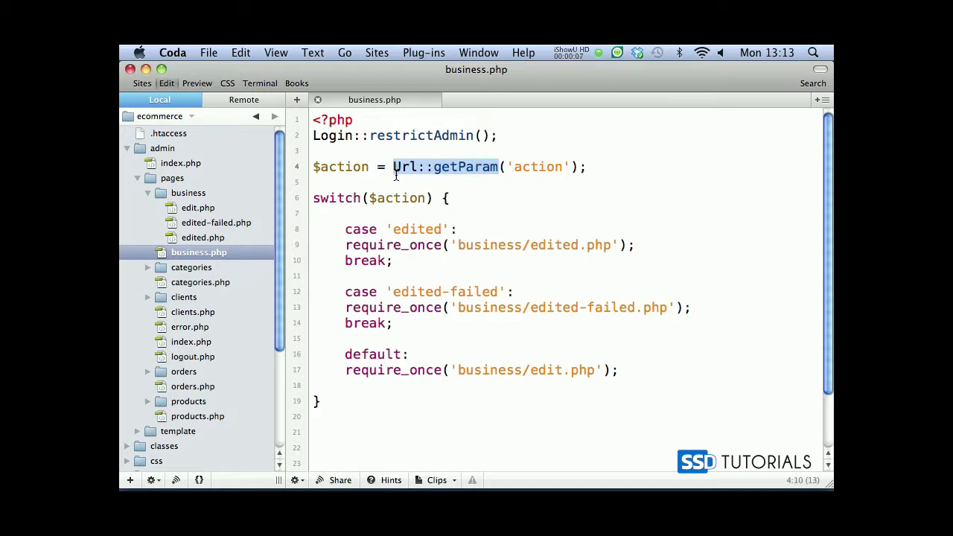
type("$this->objUrl-")
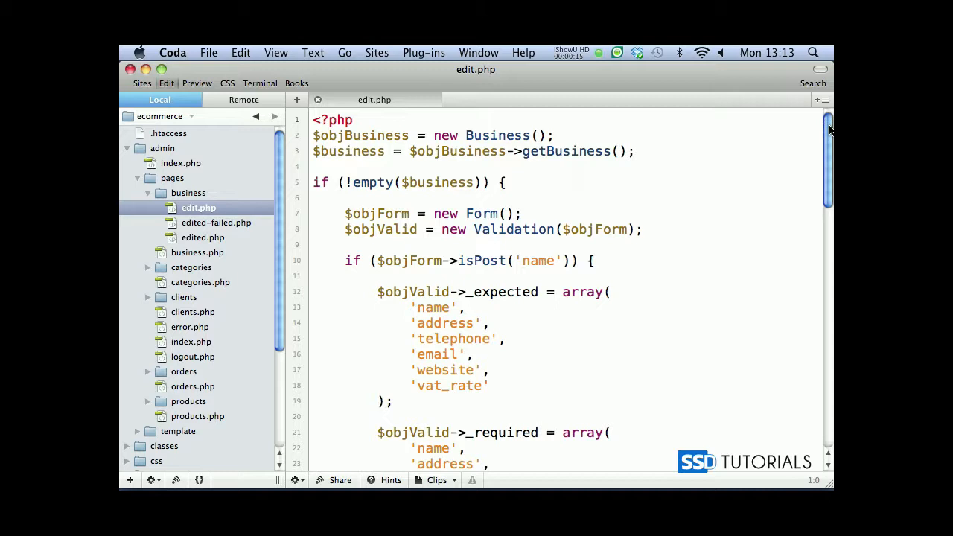
Step: Rewrite edit.php redirects to $this->objUrl->getCurrent with /action/edited paths and a template-free _header.php include
scroll("down", 3)
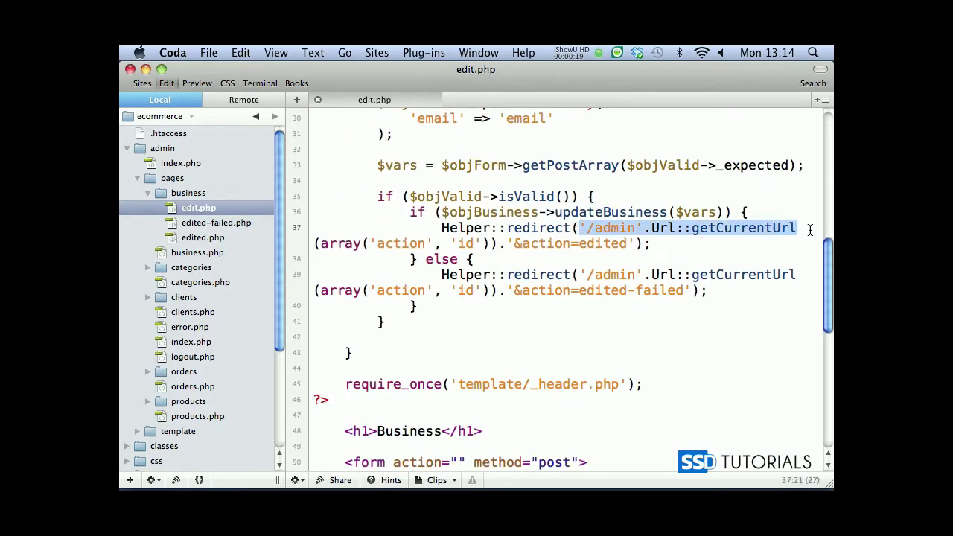
type("$this->obj")
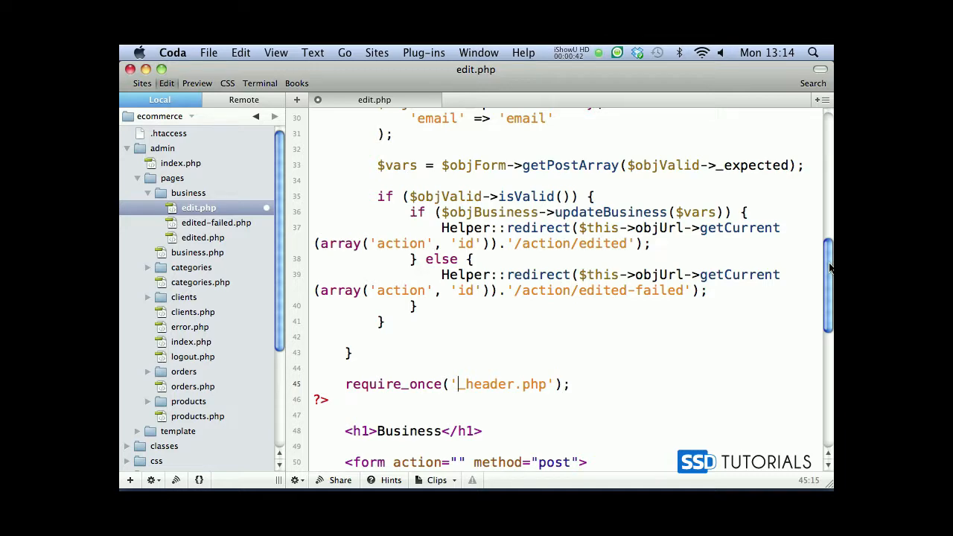
scroll("down", 3)
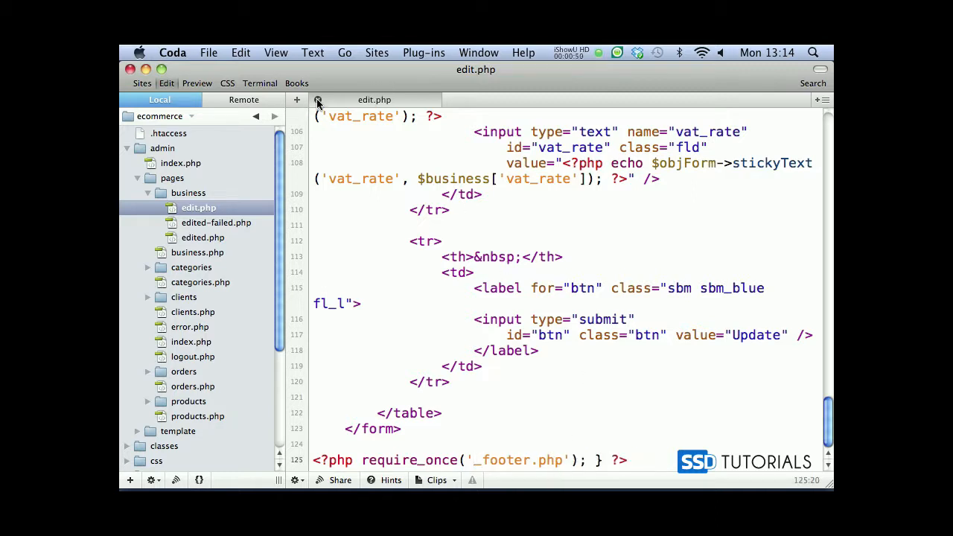
Step: Close edit.php, then make edited-failed.php require _header.php and _footer.php directly and close it
left_click(218, 222)
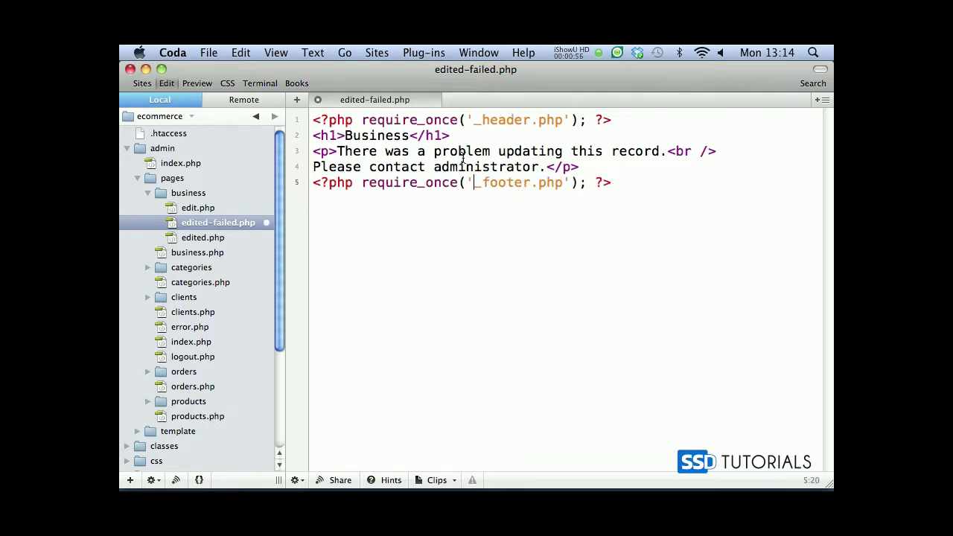
left_click(296, 98)
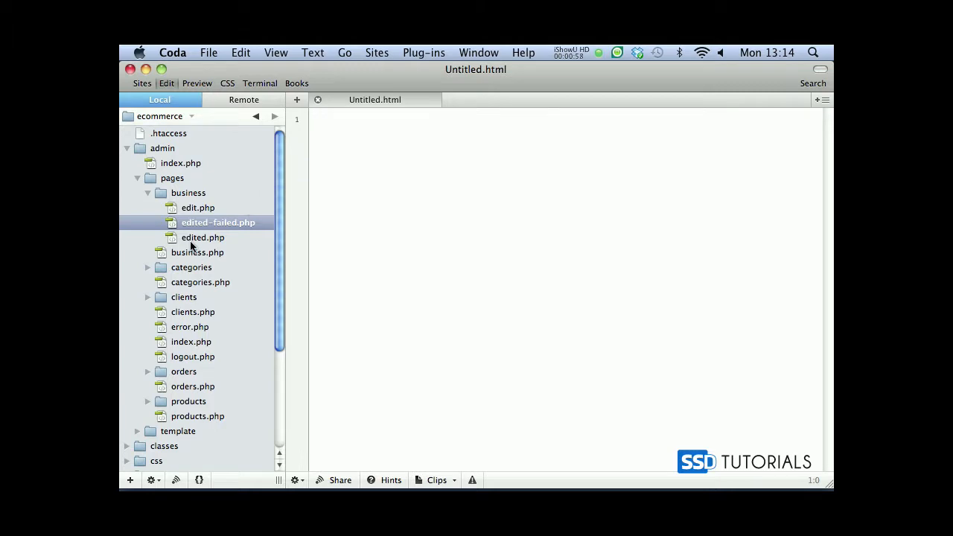
Step: Make edited.php build $url through $this->objUrl->getCurrent, then close the file
double_click(202, 237)
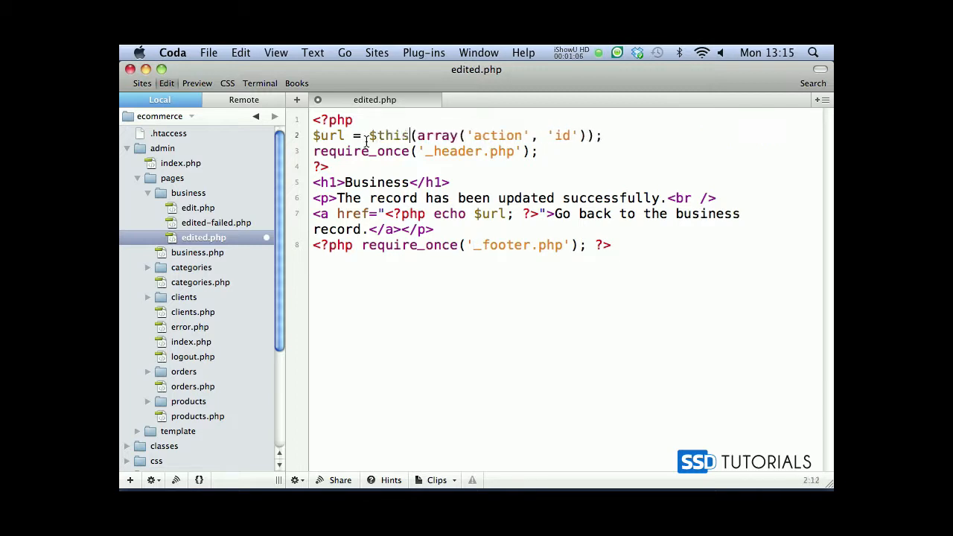
type("->objUrl->")
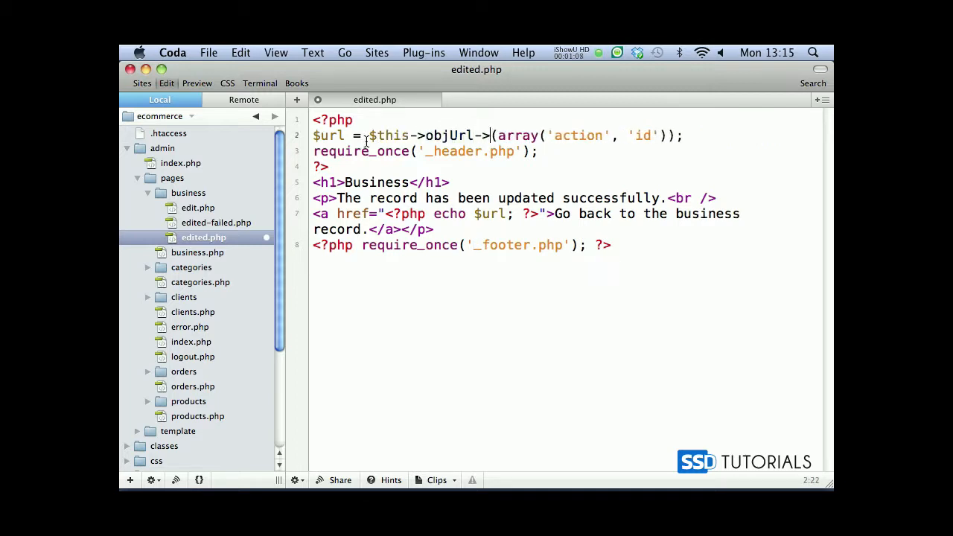
type("getCurrent")
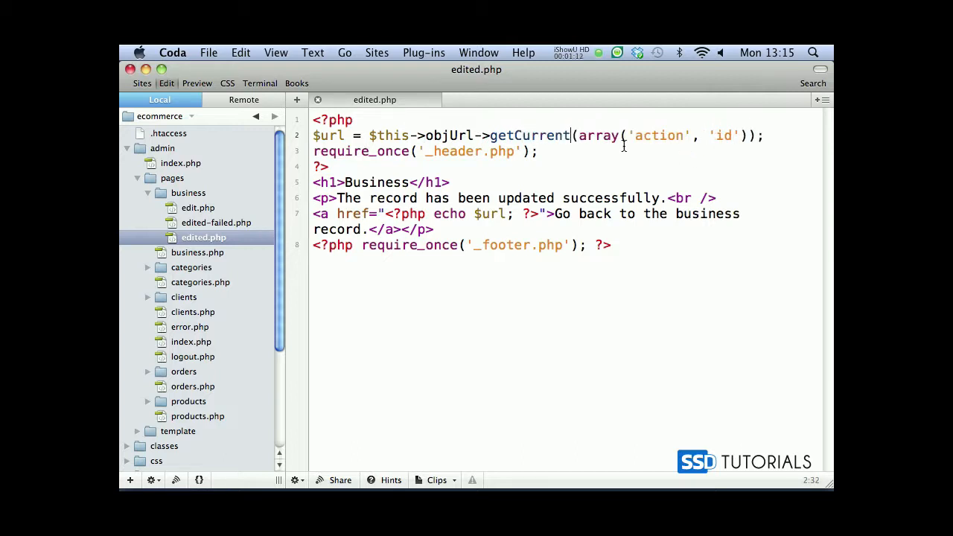
left_click(296, 98)
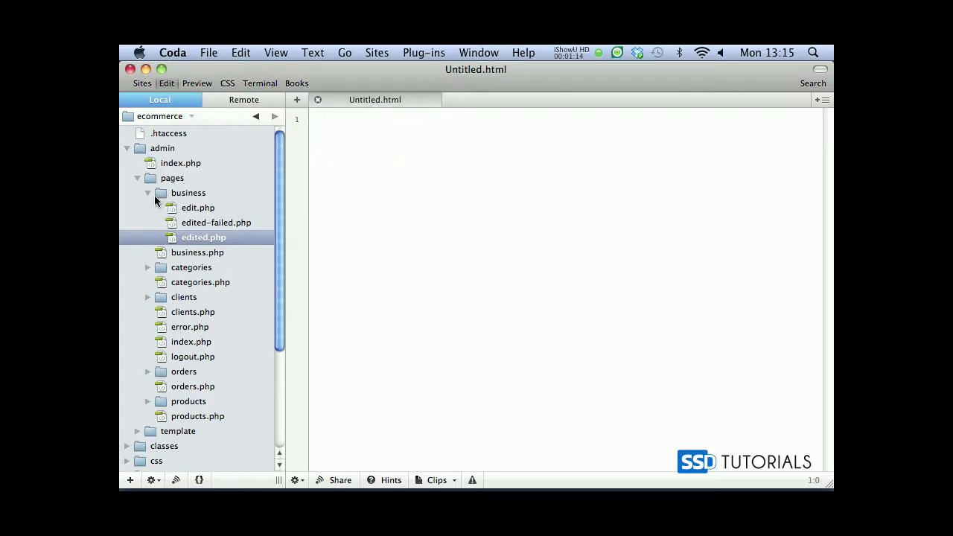